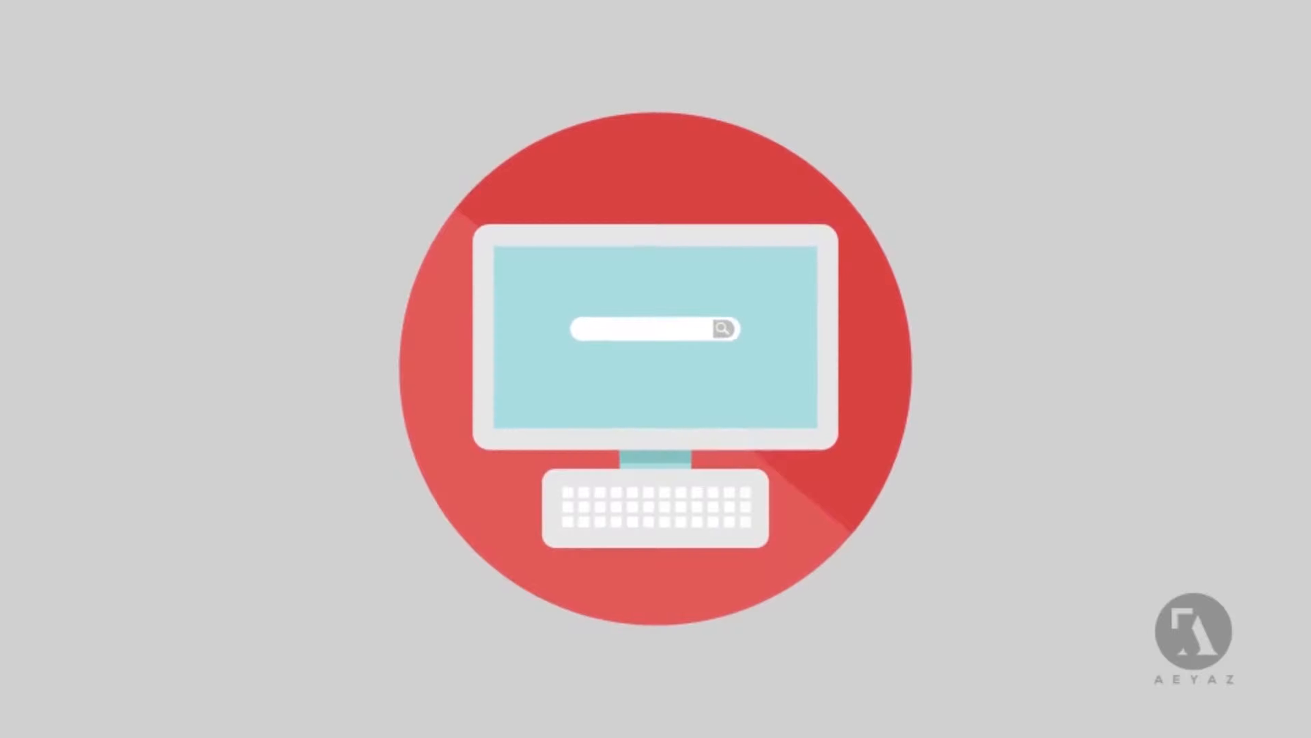
type("#$%@&$#@^!@")
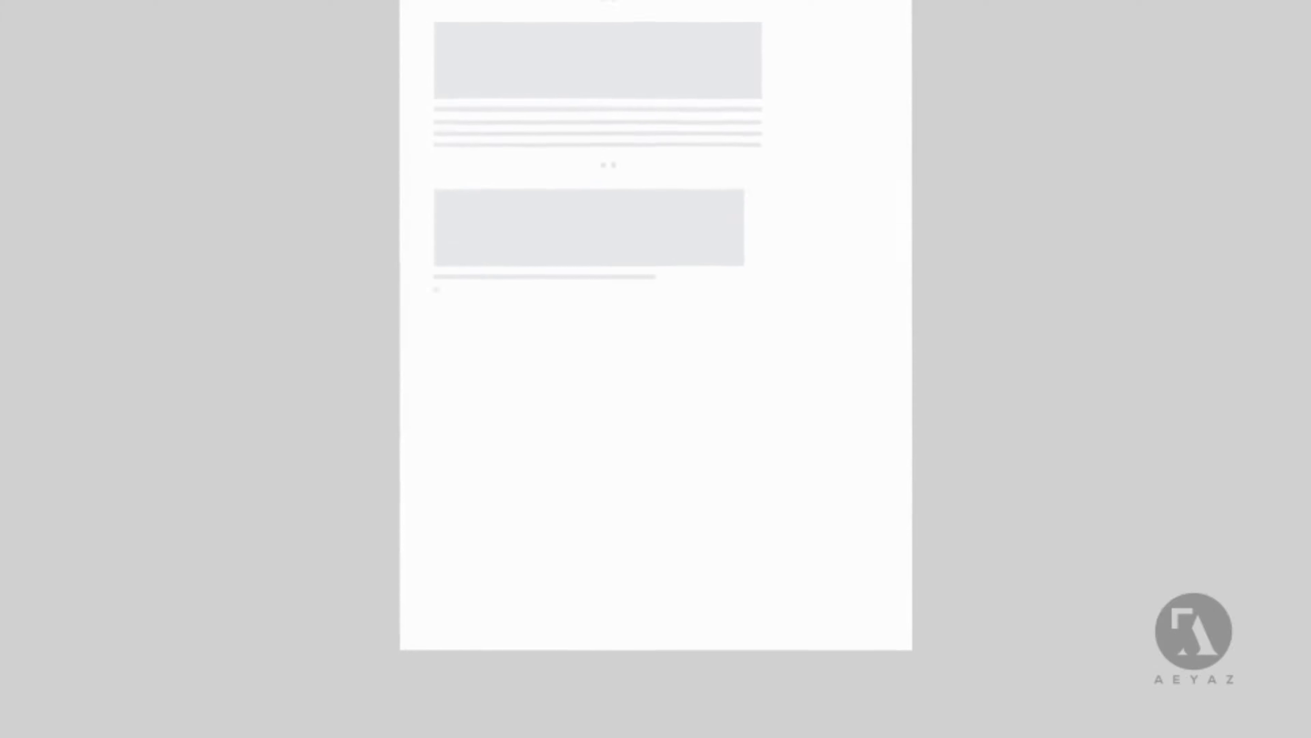
scroll("down", 3)
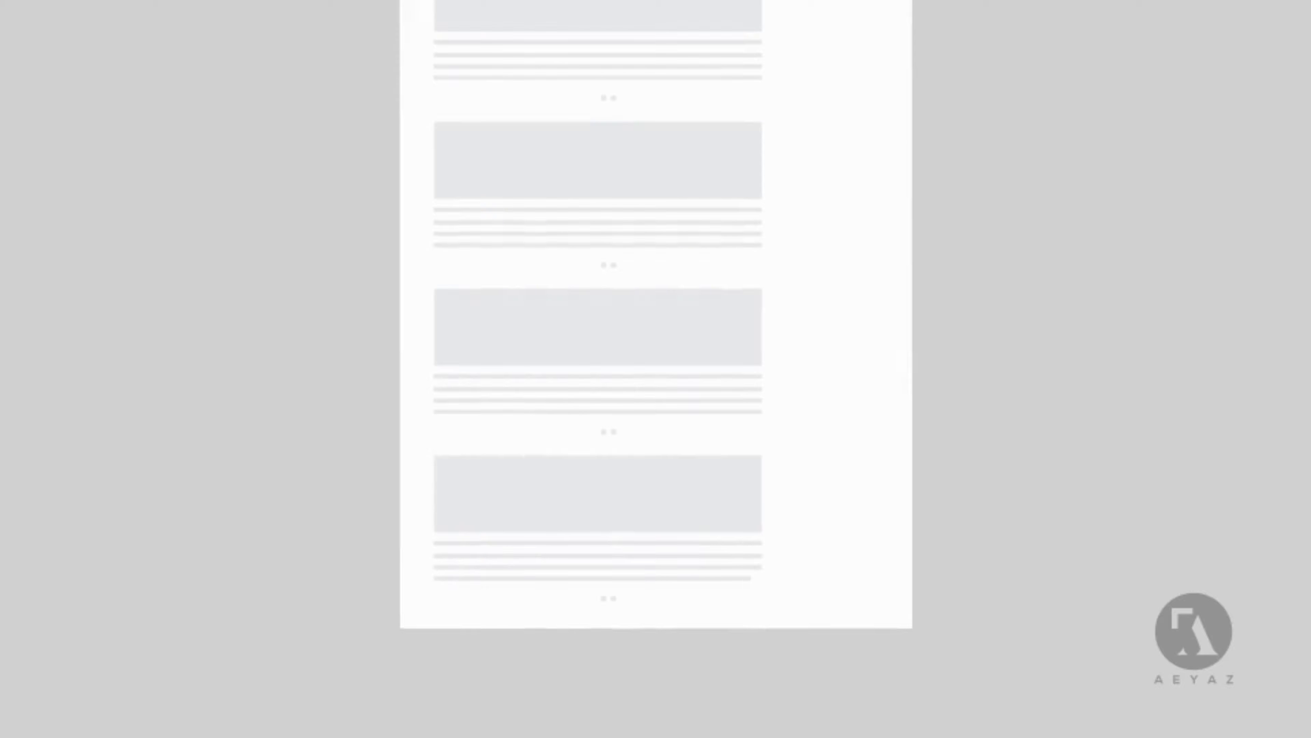